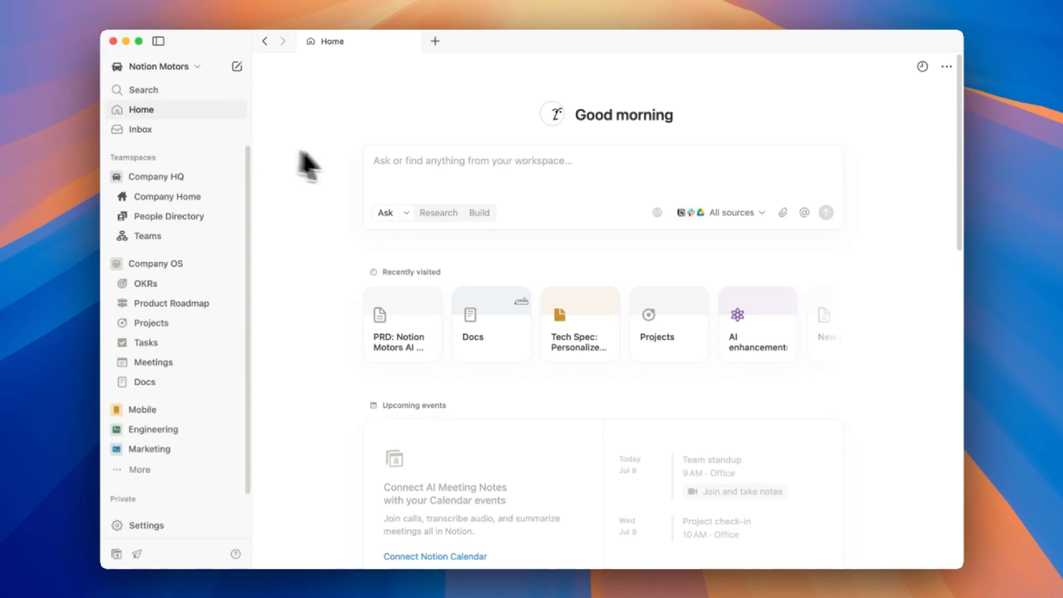
pyautogui.moveTo(309, 169)
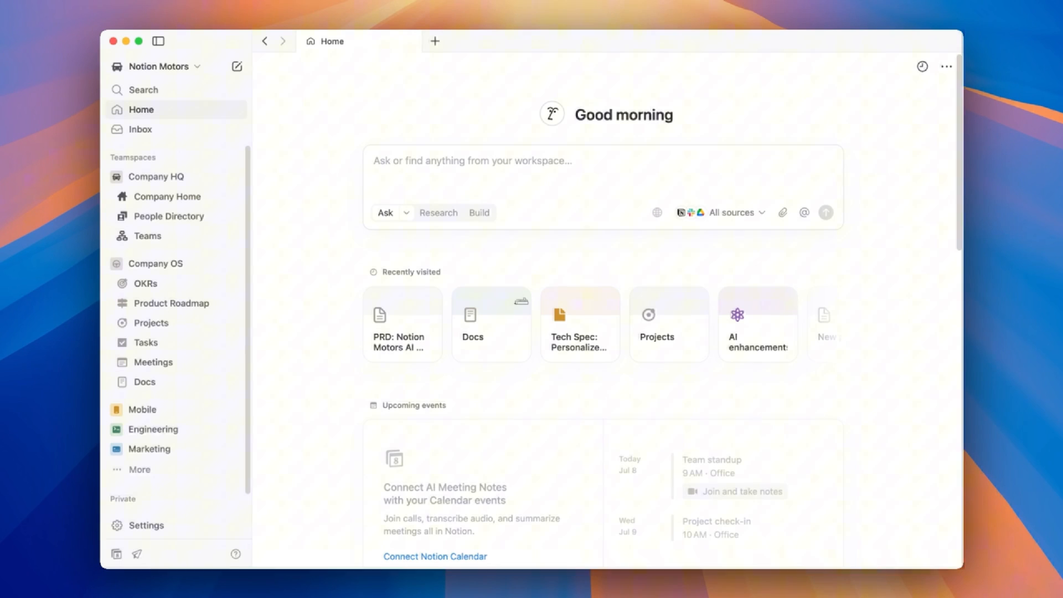
# Ask Notion AI 'What does Renee work on?' from the Home Ask box.
pyautogui.write('W')
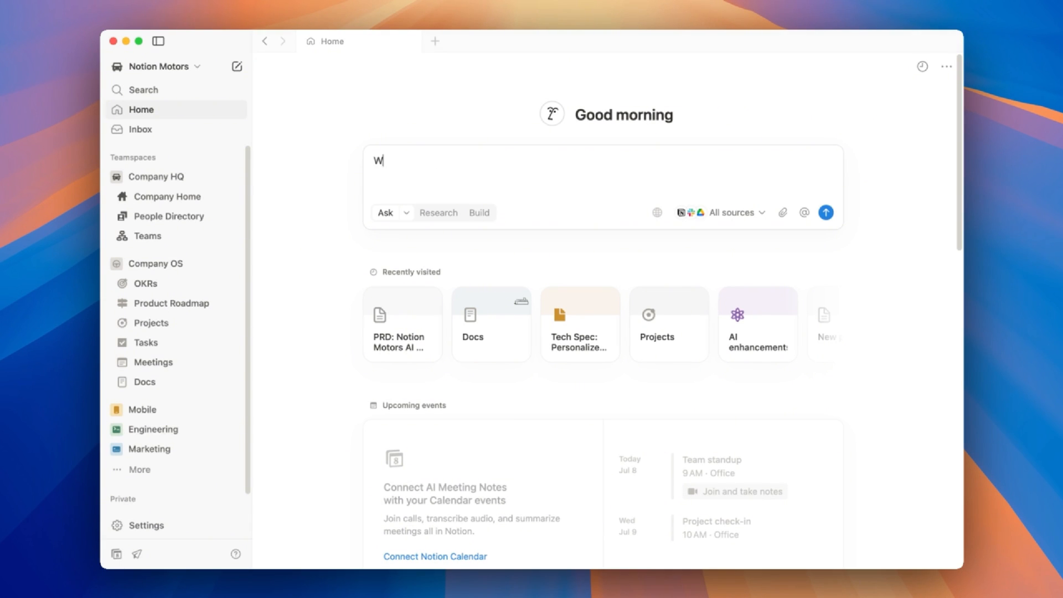
pyautogui.write('hat does Renee wo')
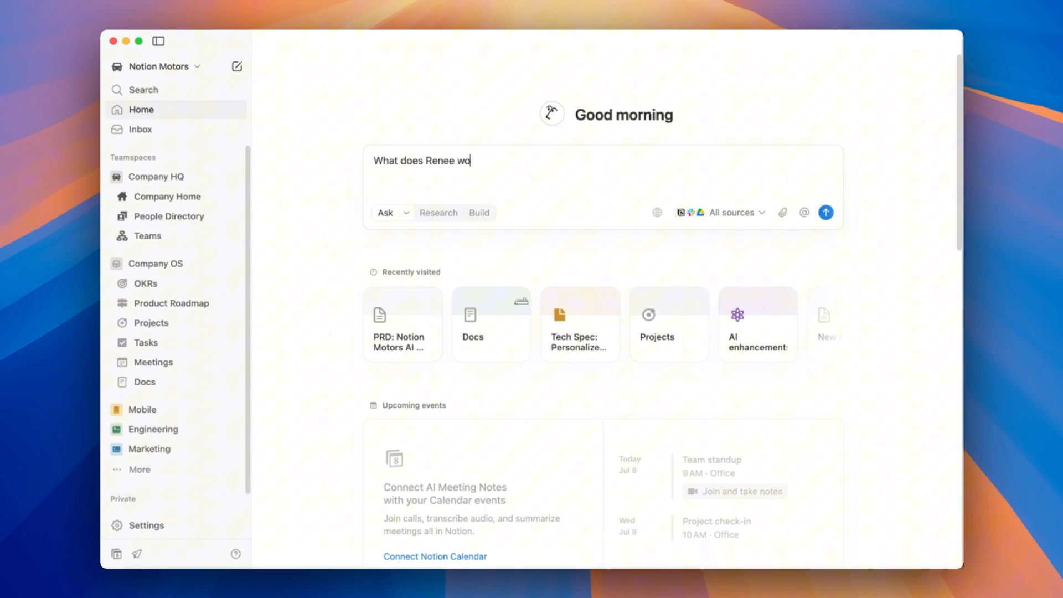
pyautogui.click(825, 212)
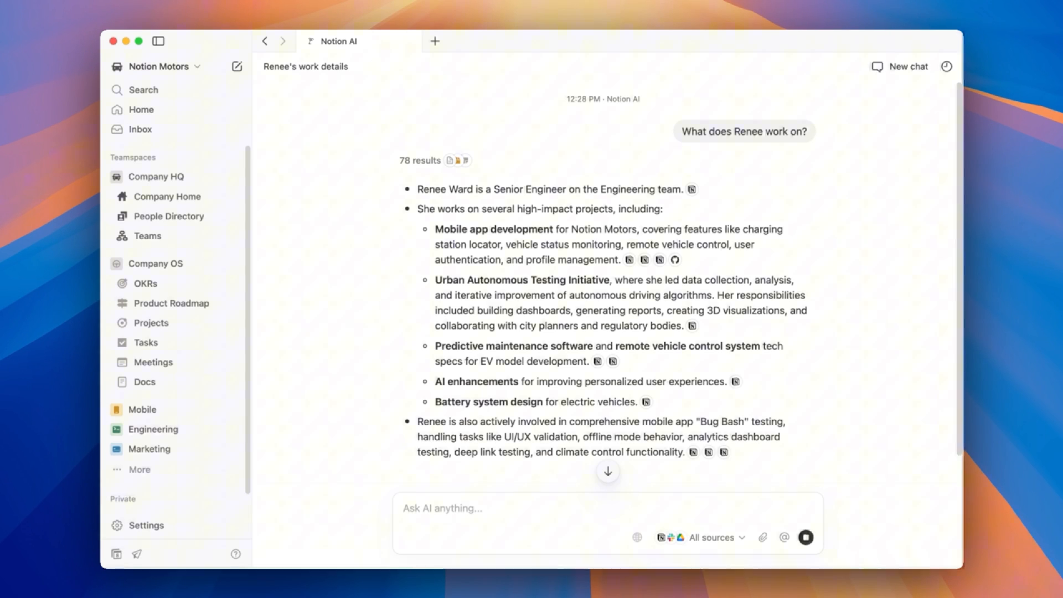
# Review the 78 answer sources filtered to Slack, then return to Home.
pyautogui.click(418, 160)
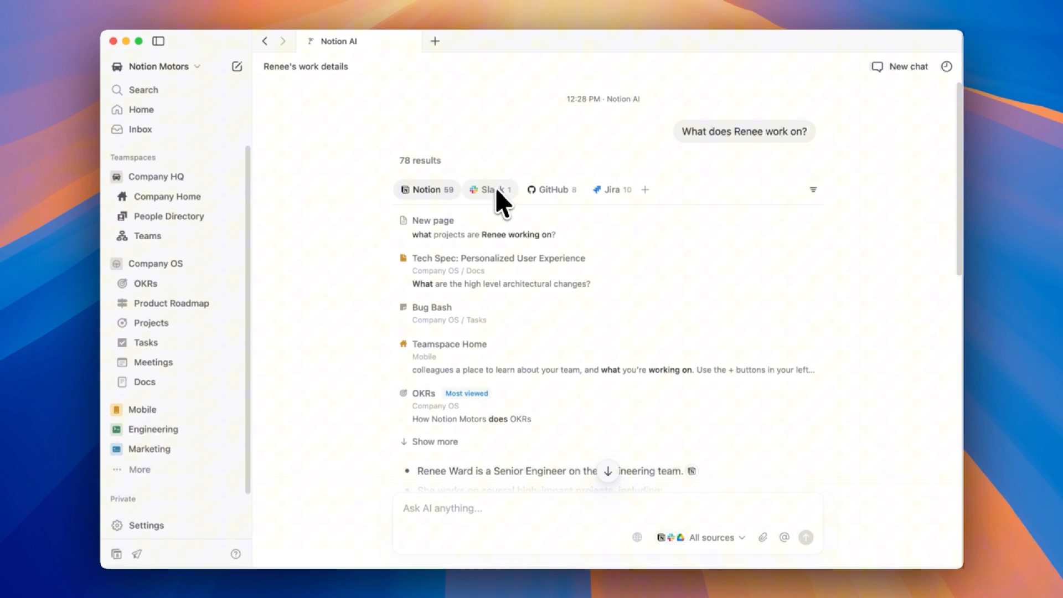
pyautogui.click(490, 189)
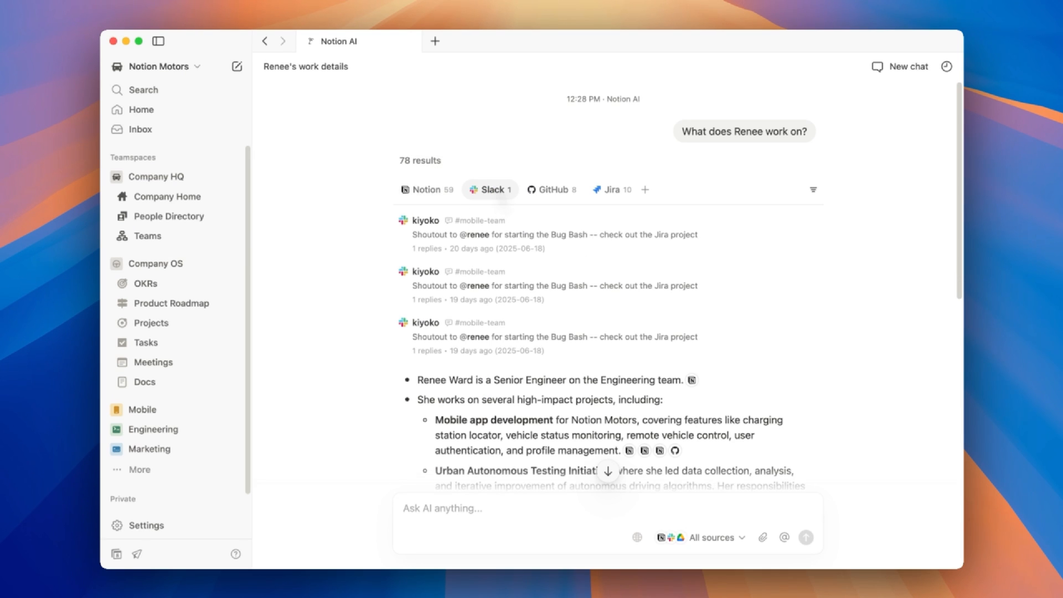
pyautogui.click(140, 109)
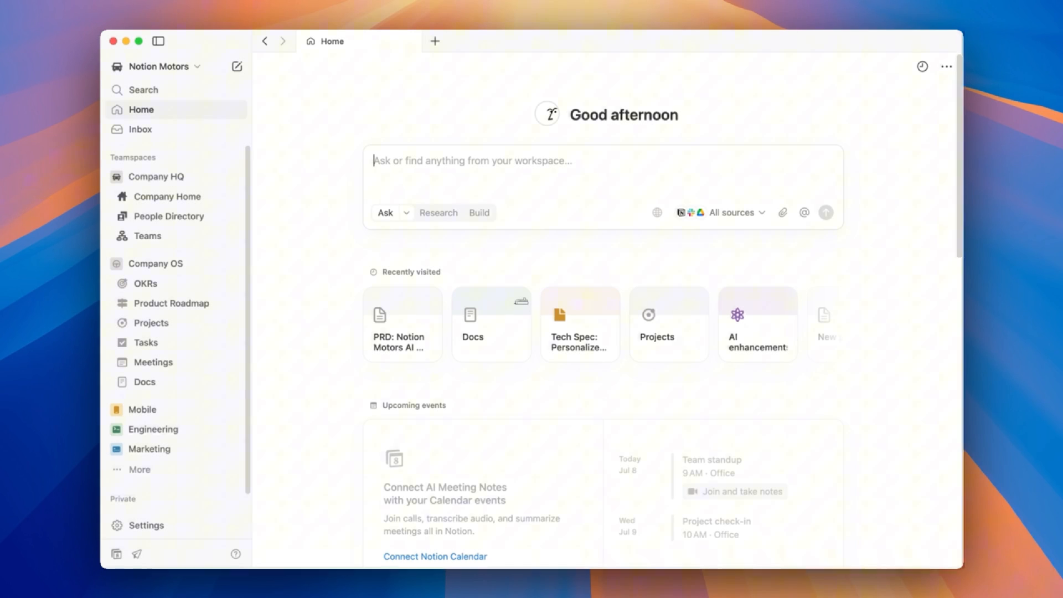
pyautogui.moveTo(329, 292)
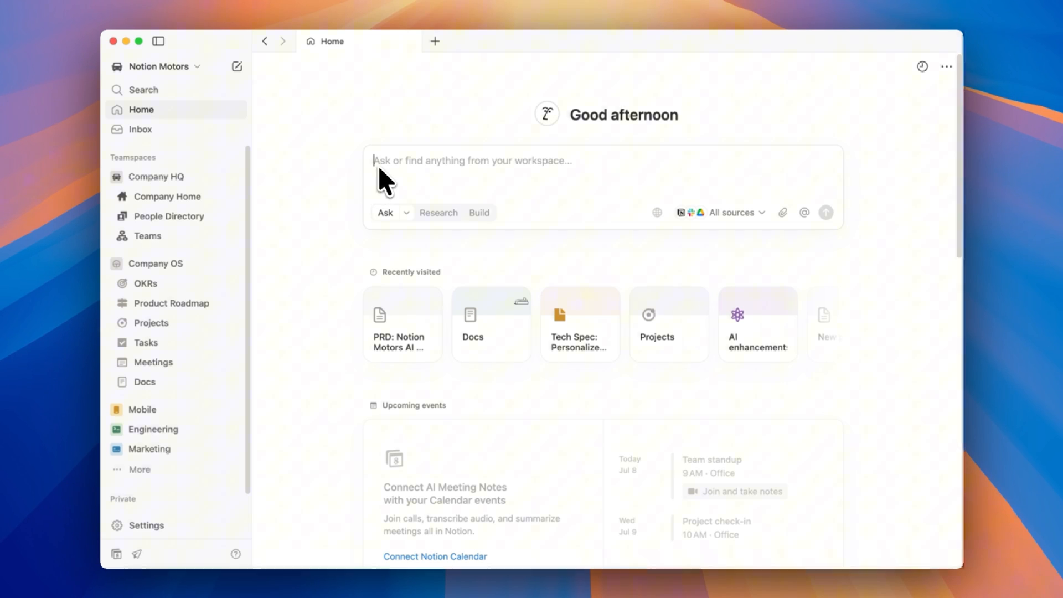
# Ask Notion AI 'What's the context for the mobile app project'.
pyautogui.write("What's the con")
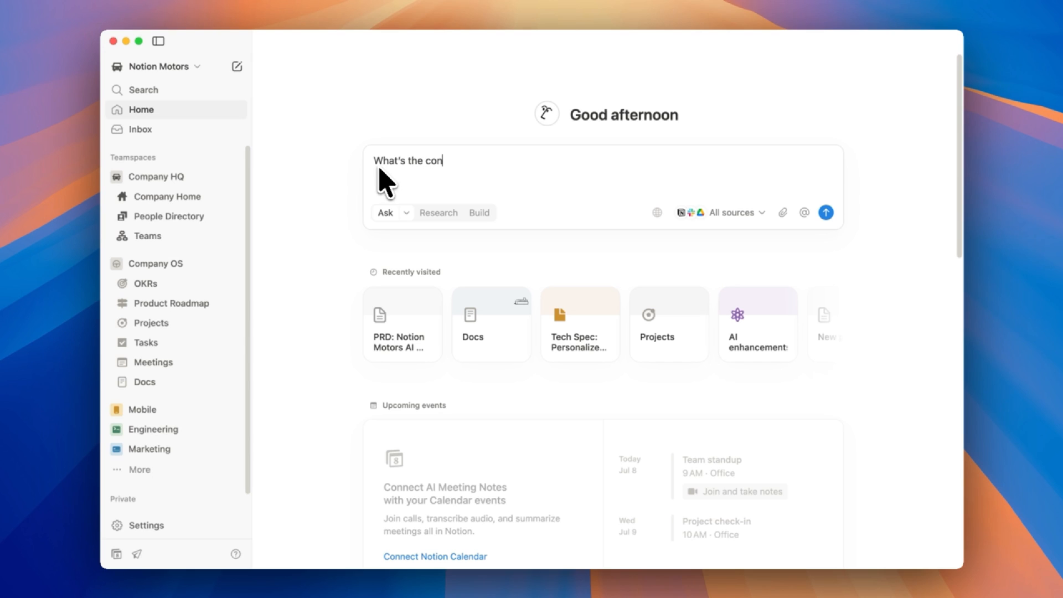
pyautogui.write('text for the mo')
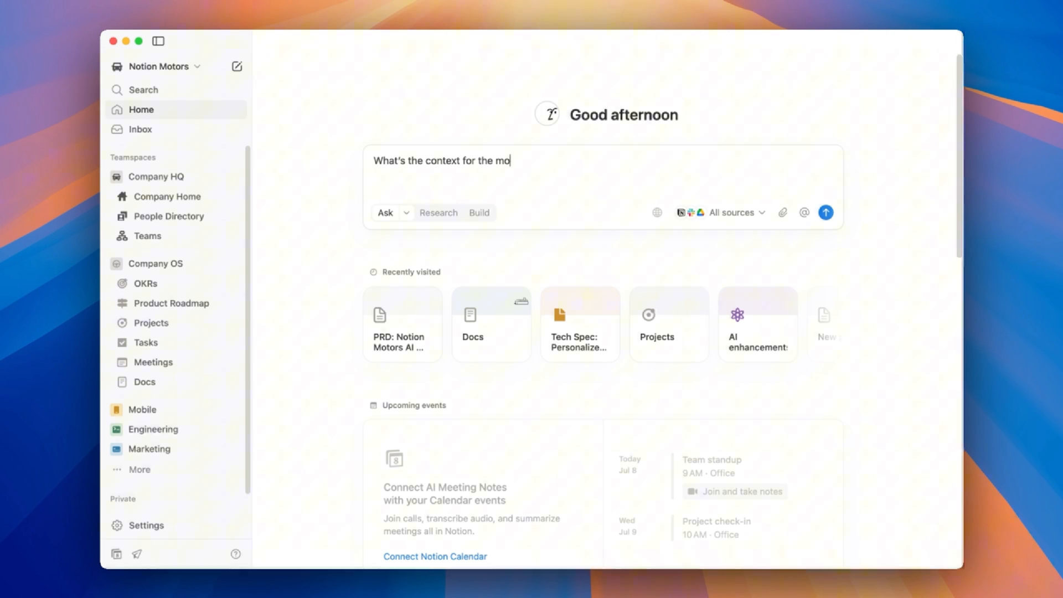
pyautogui.write('bile app project')
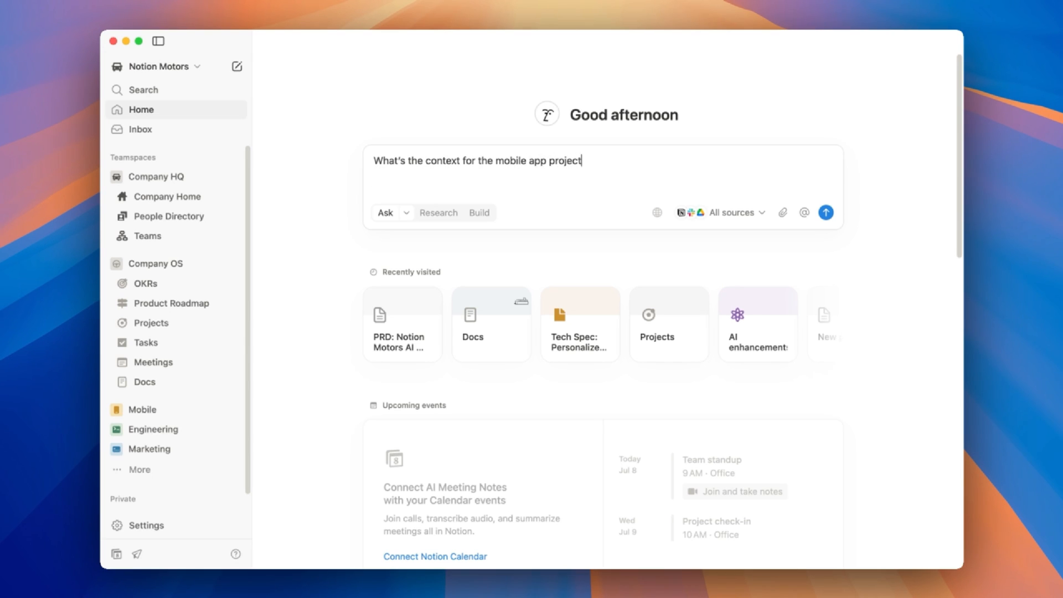
pyautogui.click(825, 212)
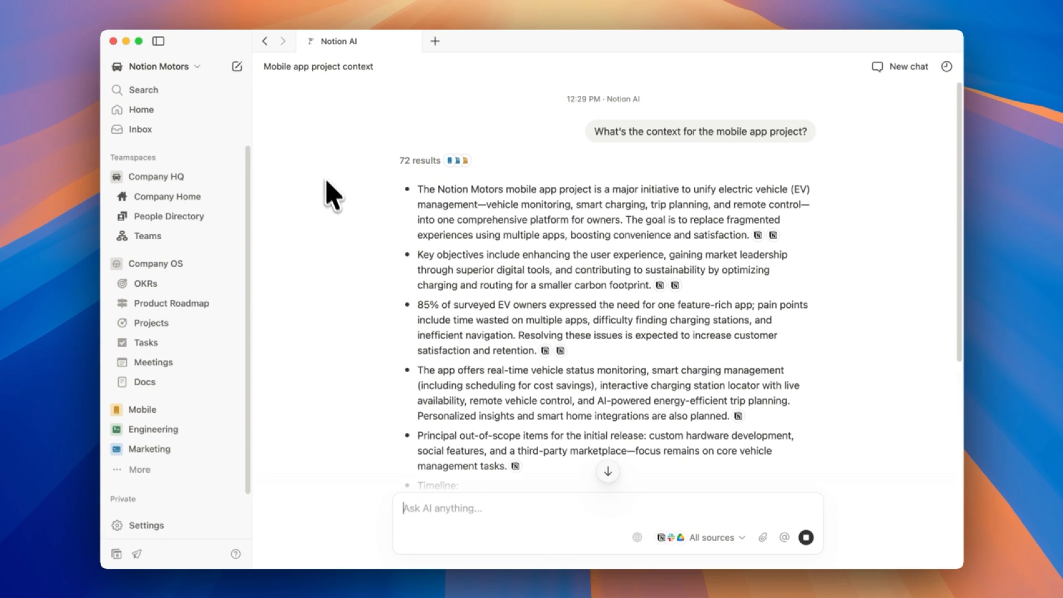
# Scroll through the mobile app answer's timeline and risks, then return Home.
pyautogui.scroll(-3)
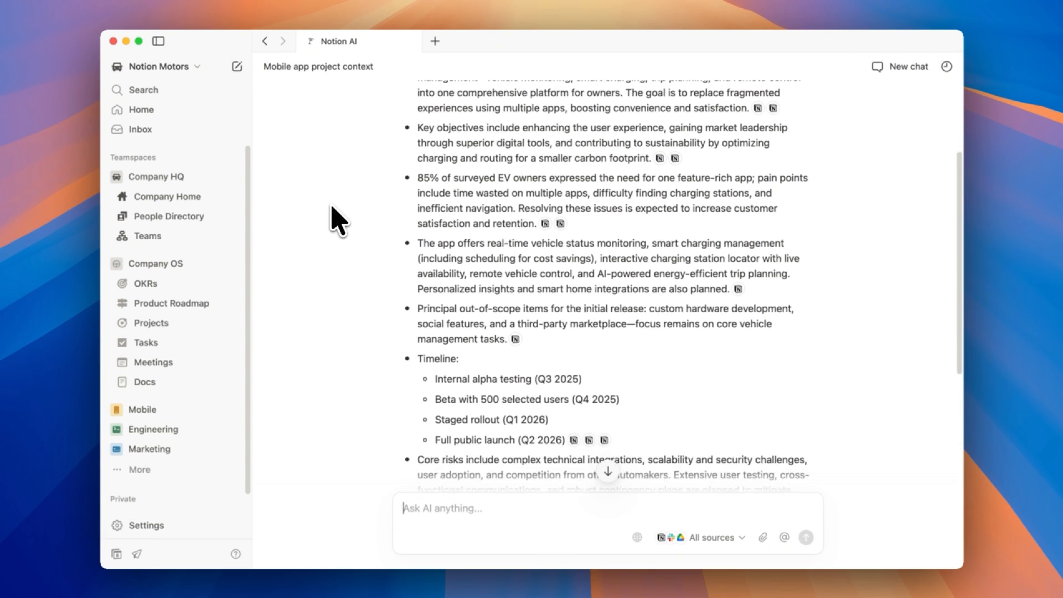
pyautogui.click(141, 109)
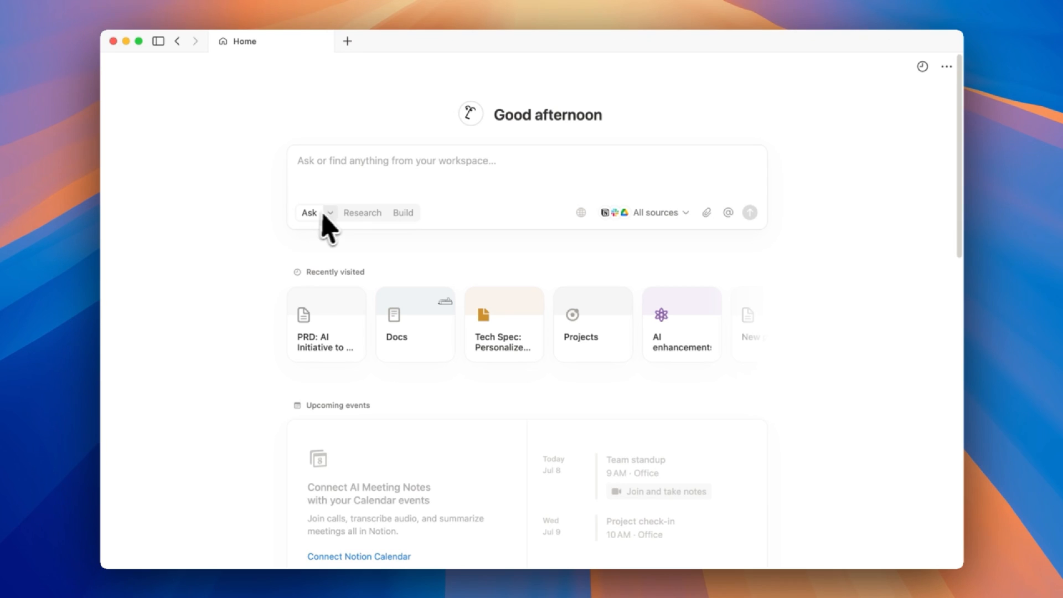
# Submit a Research-mode request for a PRD with competitive analysis of top EV competitors.
pyautogui.click(362, 213)
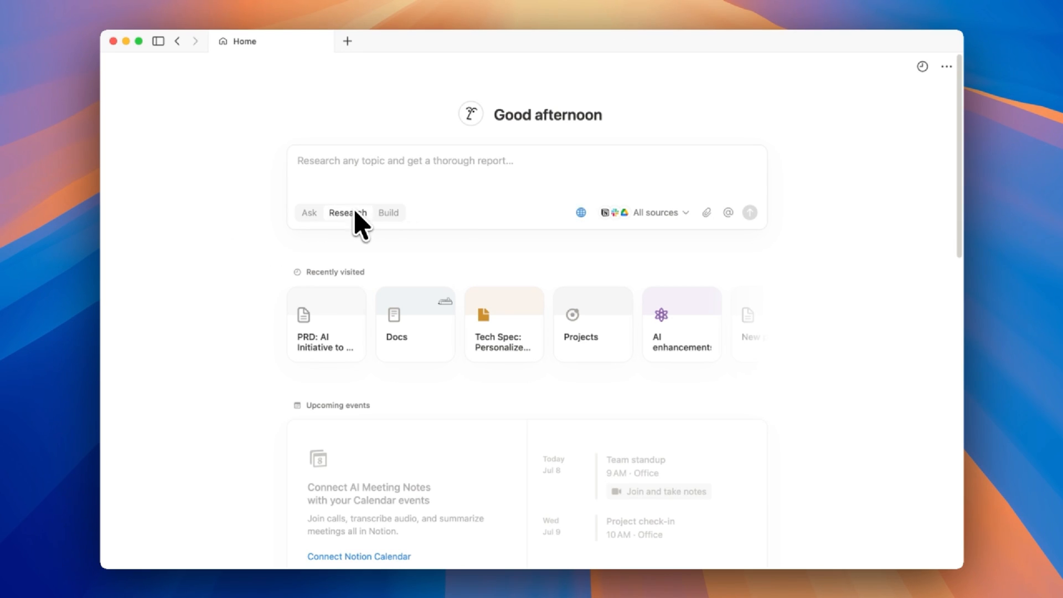
pyautogui.write('Draft a PRD fo')
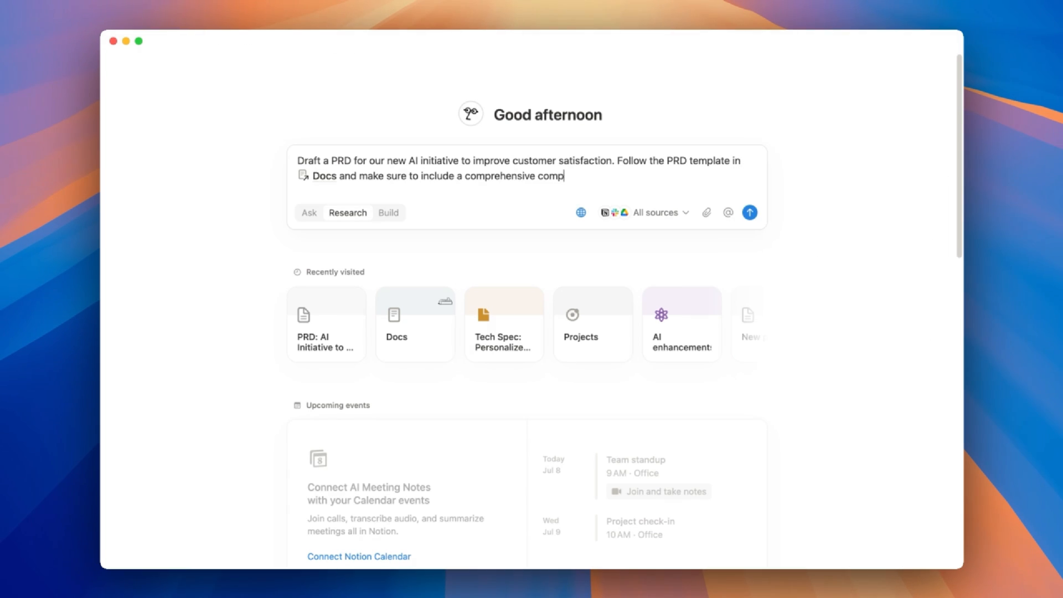
pyautogui.write('etitive analysis of our top competitors in the EV')
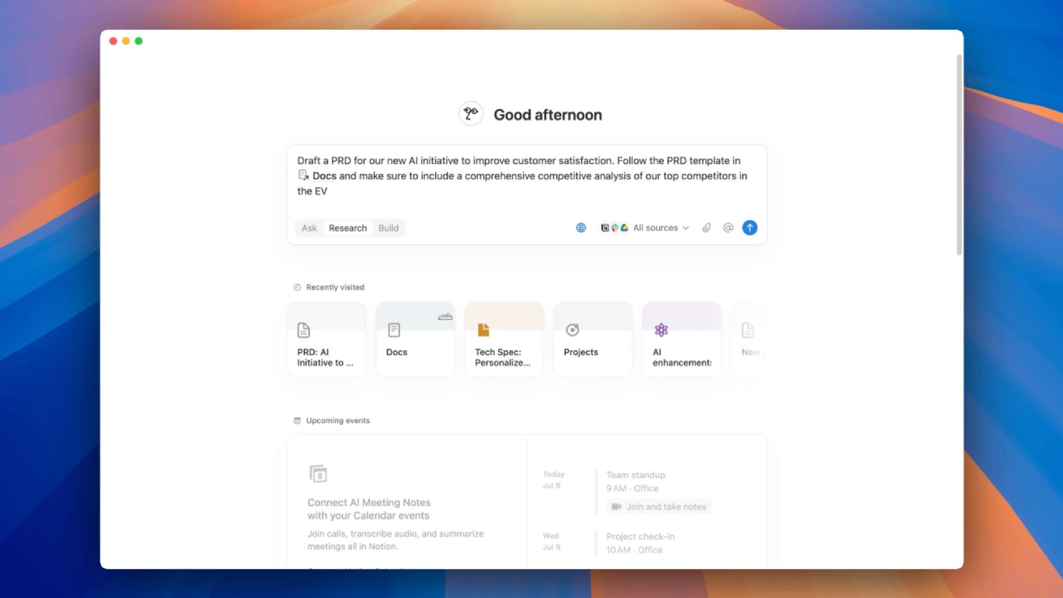
pyautogui.click(749, 227)
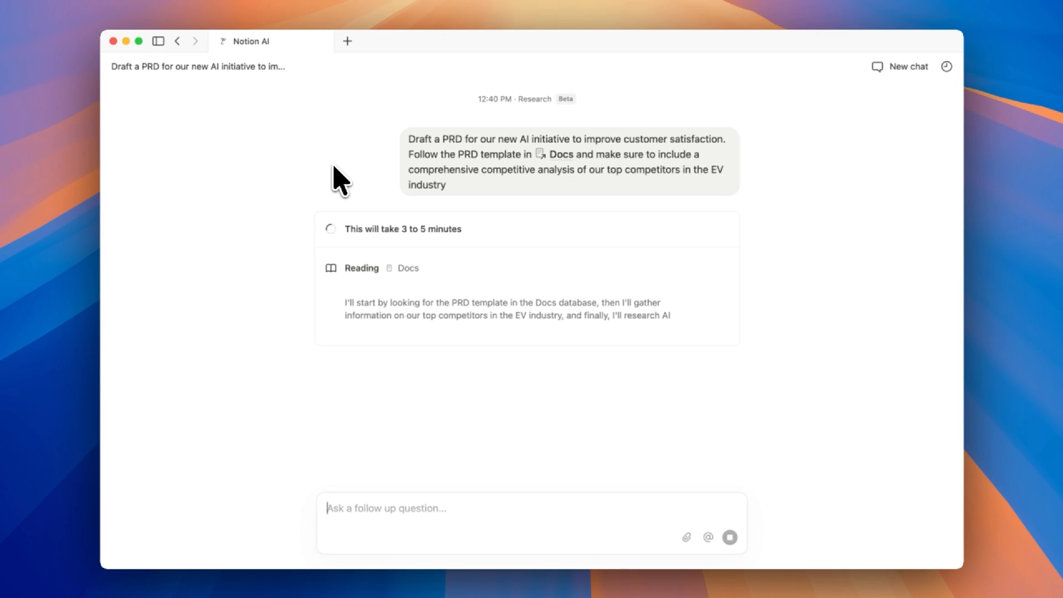
# Scroll through the generated PRD down to its Conclusion, owner, status and timeline.
pyautogui.scroll(-3)
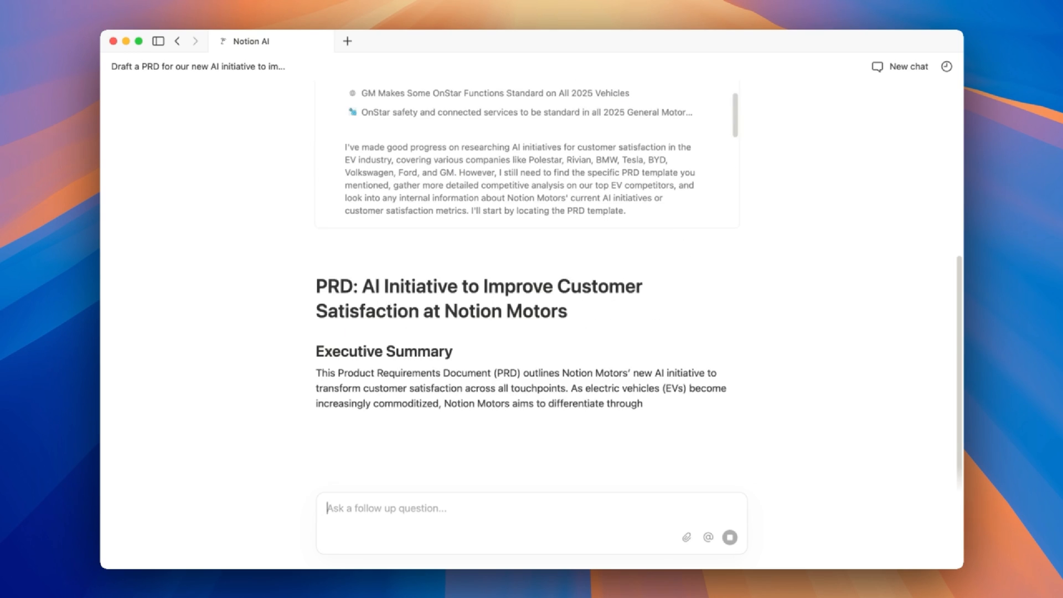
pyautogui.scroll(-3)
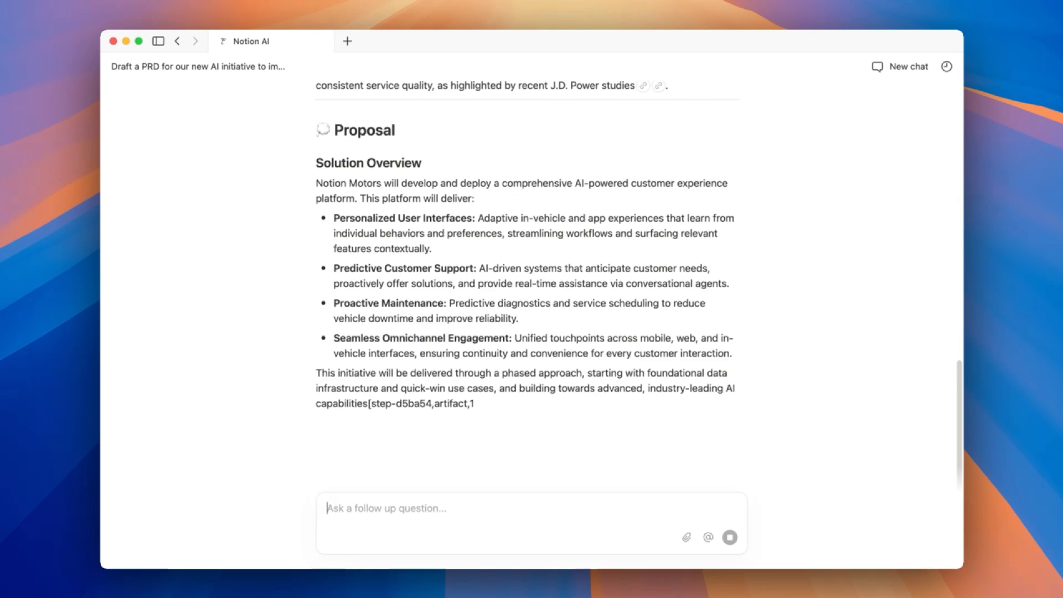
pyautogui.scroll(-3)
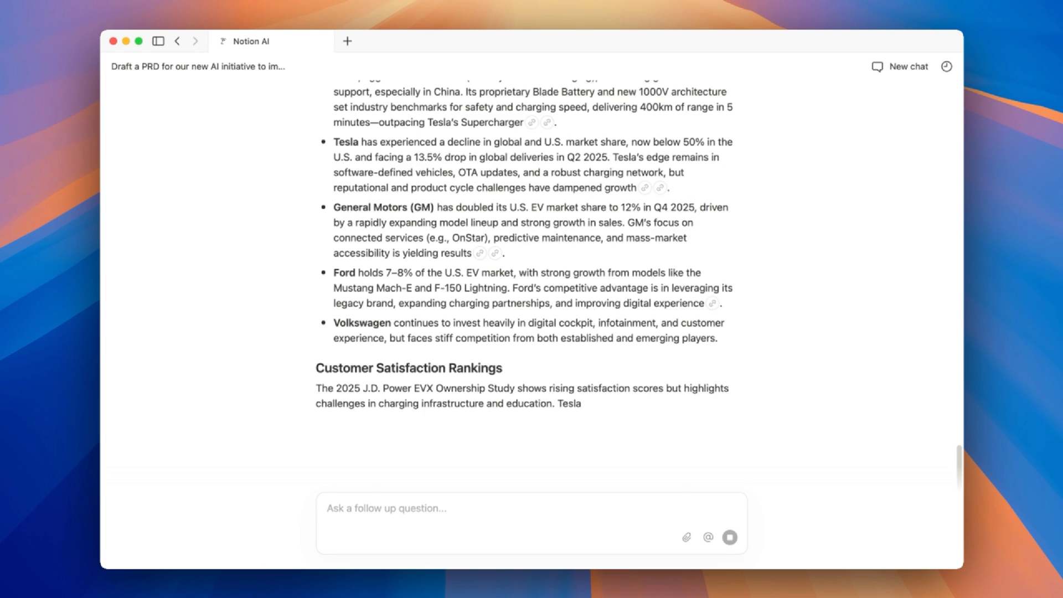
pyautogui.scroll(-3)
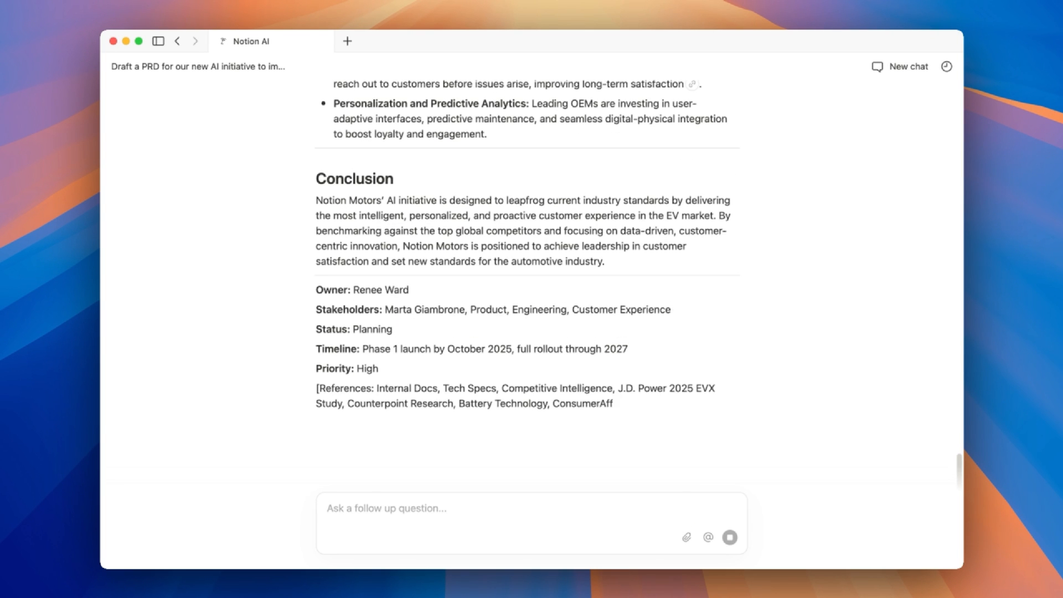